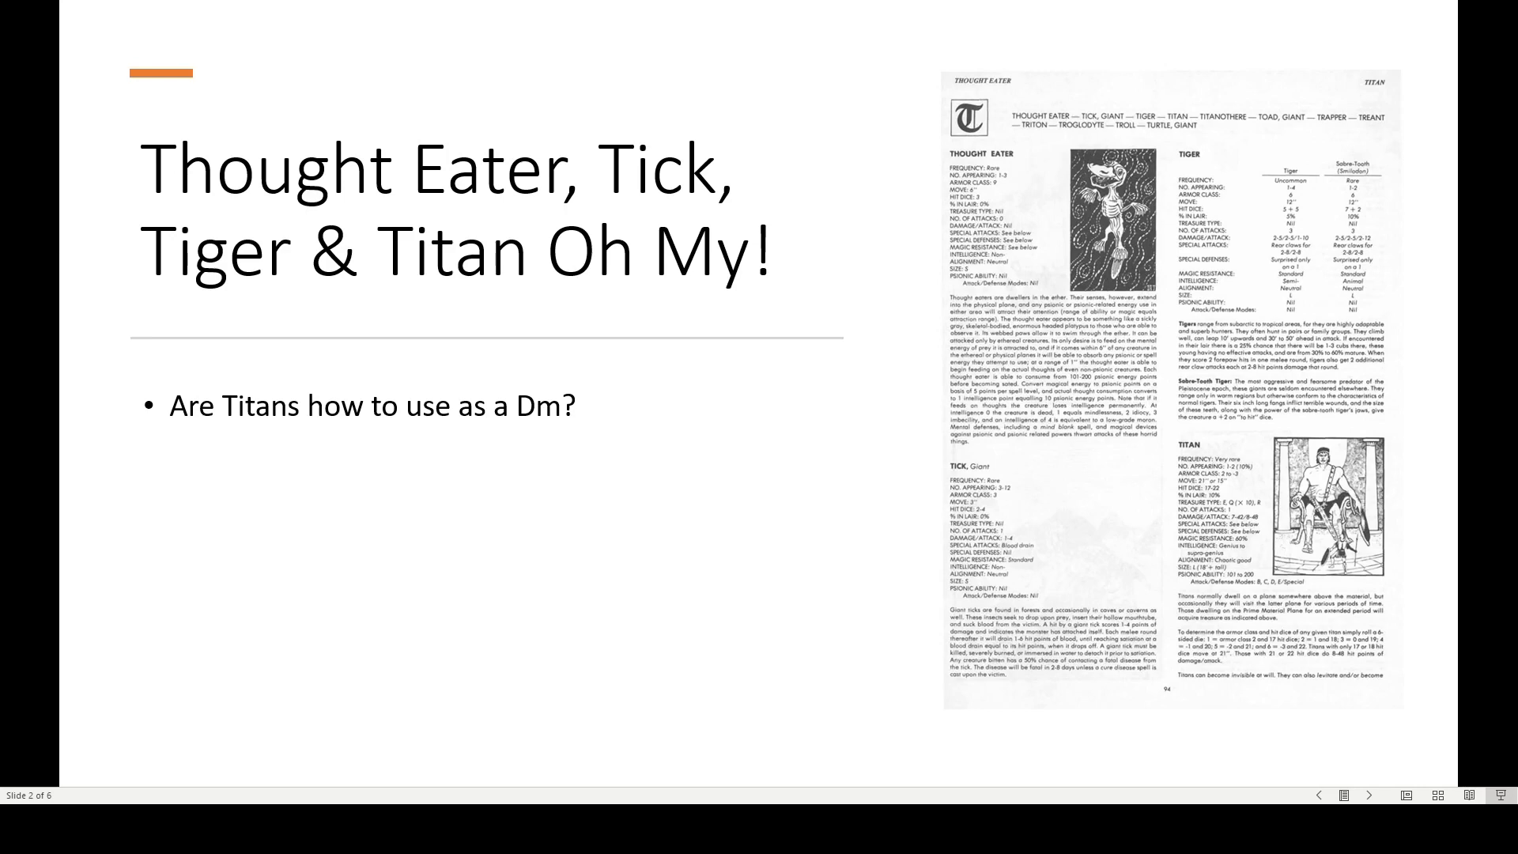
Advance the slideshow from the Thought Eater/Titan slide to 'Titanothere, Giant Toad, & Trapper'
click(1368, 794)
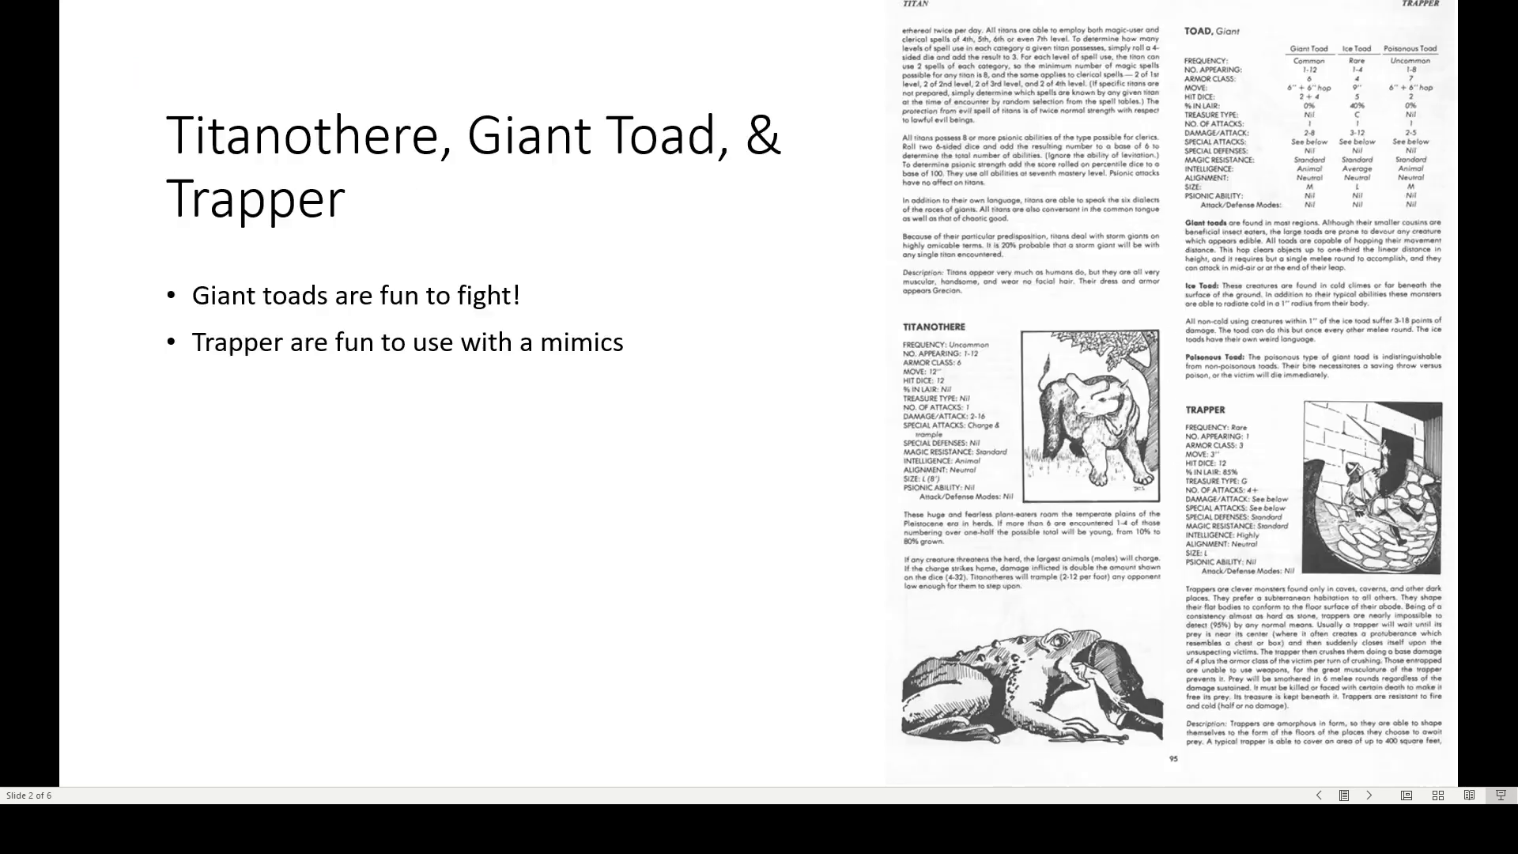